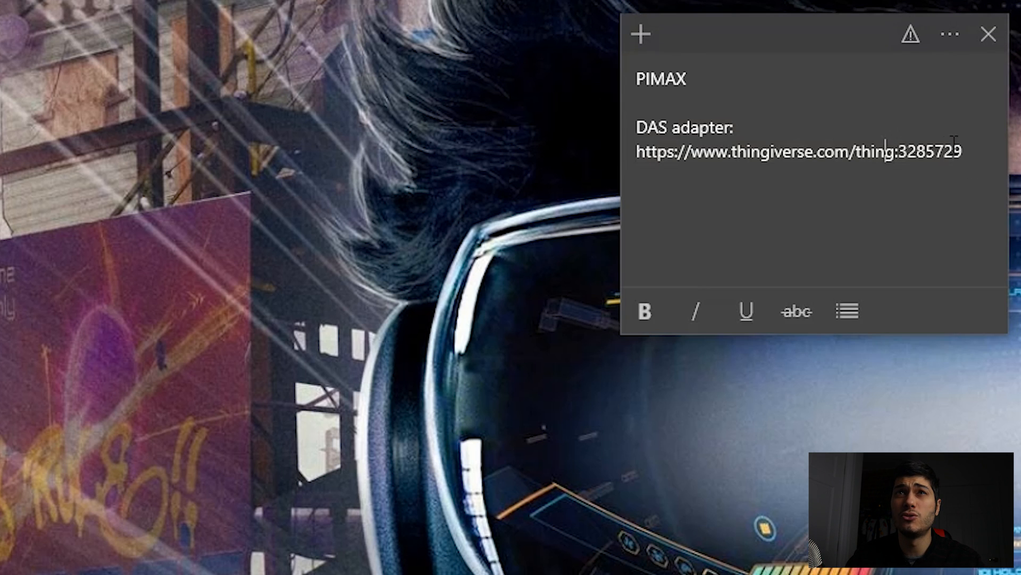
{"action": "mouse_move", "coordinate": [134, 446]}
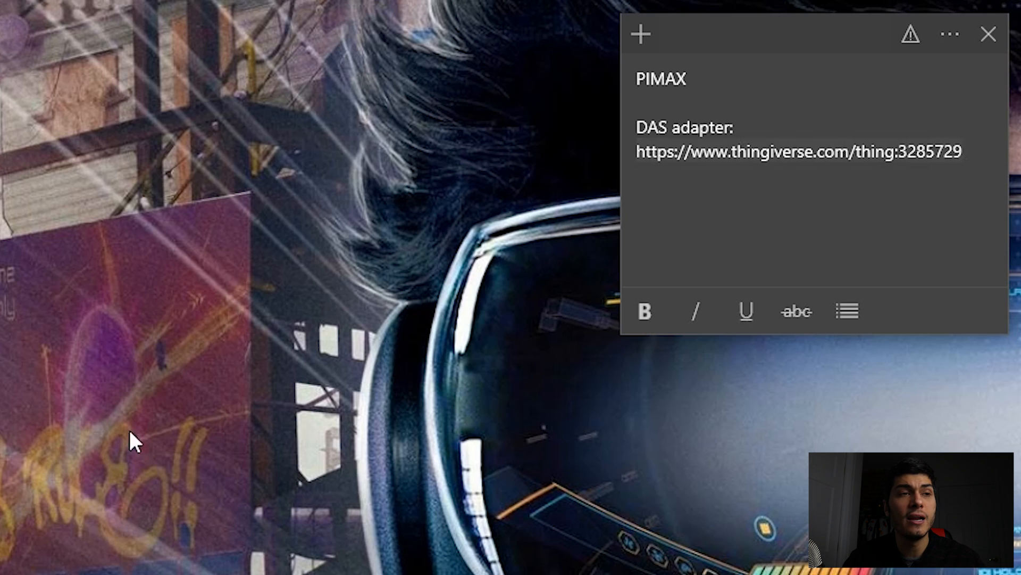
- Open the DAS adapter Thingiverse link from the PIMAX sticky note
{"action": "left_click", "coordinate": [799, 152]}
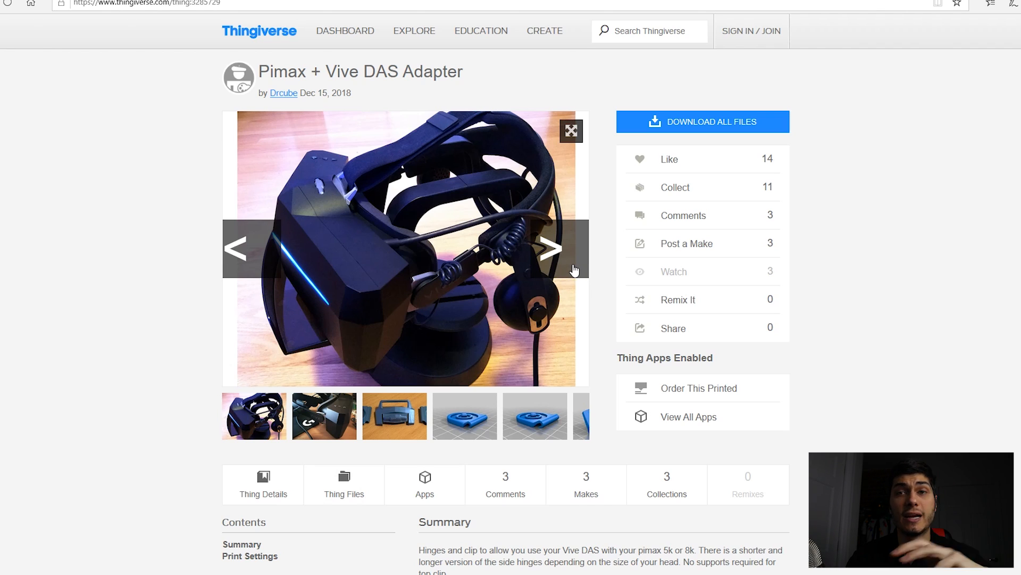
- Browse the adapter's pictures and scroll through its summary and print settings
{"action": "left_click", "coordinate": [556, 249]}
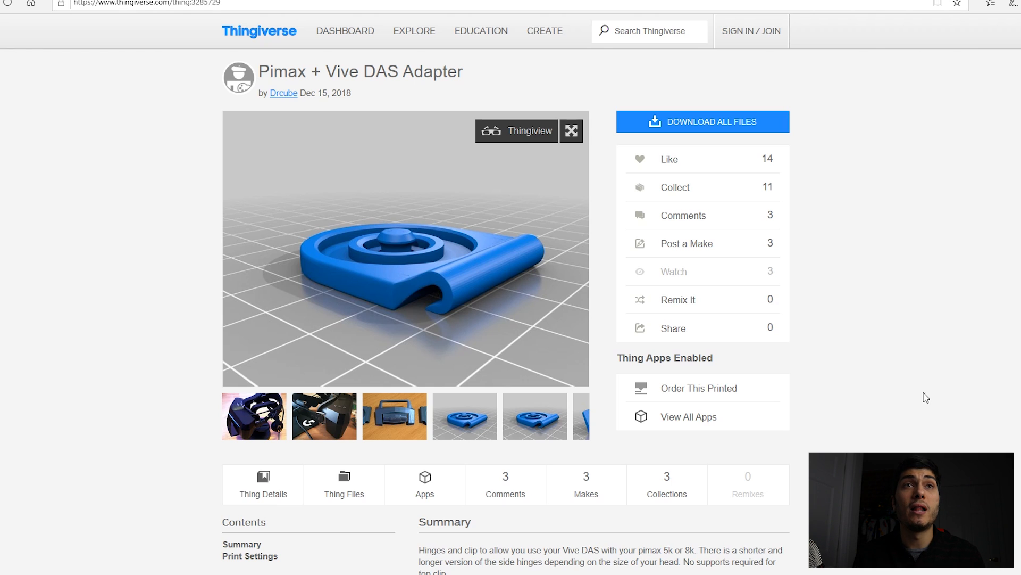
{"action": "scroll", "scroll_direction": "down", "scroll_amount": 3}
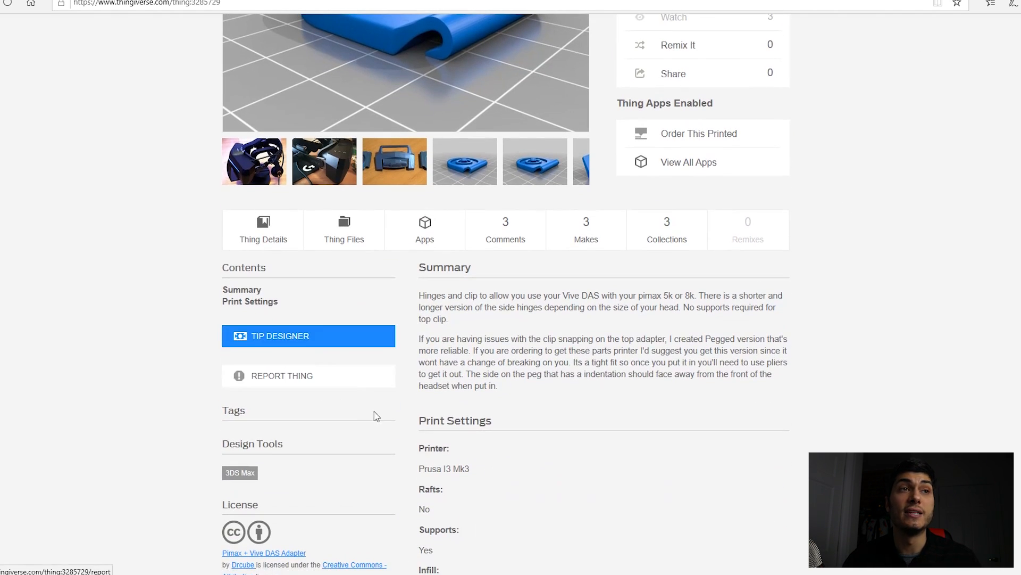
{"action": "scroll", "scroll_direction": "down", "scroll_amount": 3}
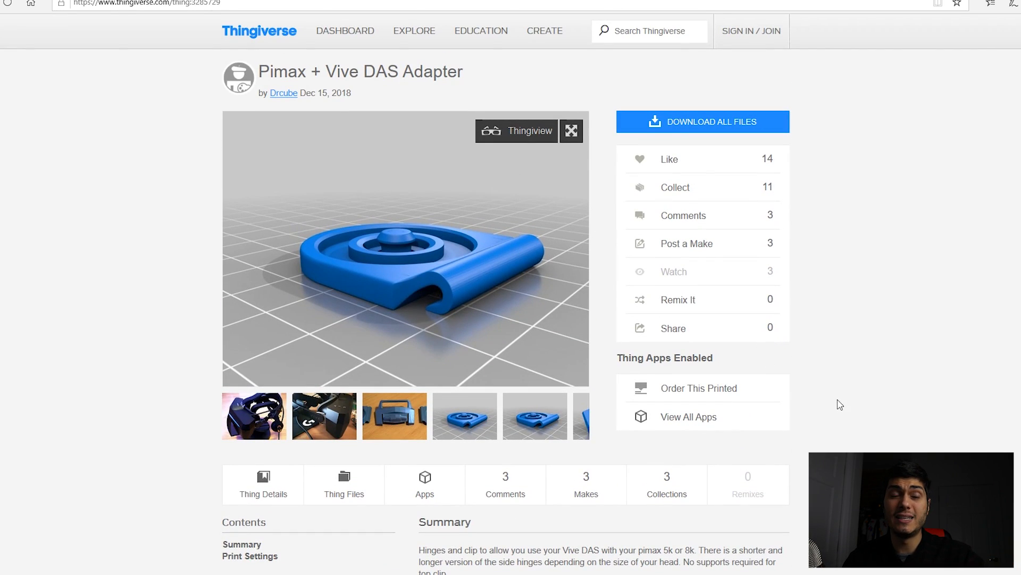
{"action": "mouse_move", "coordinate": [881, 381]}
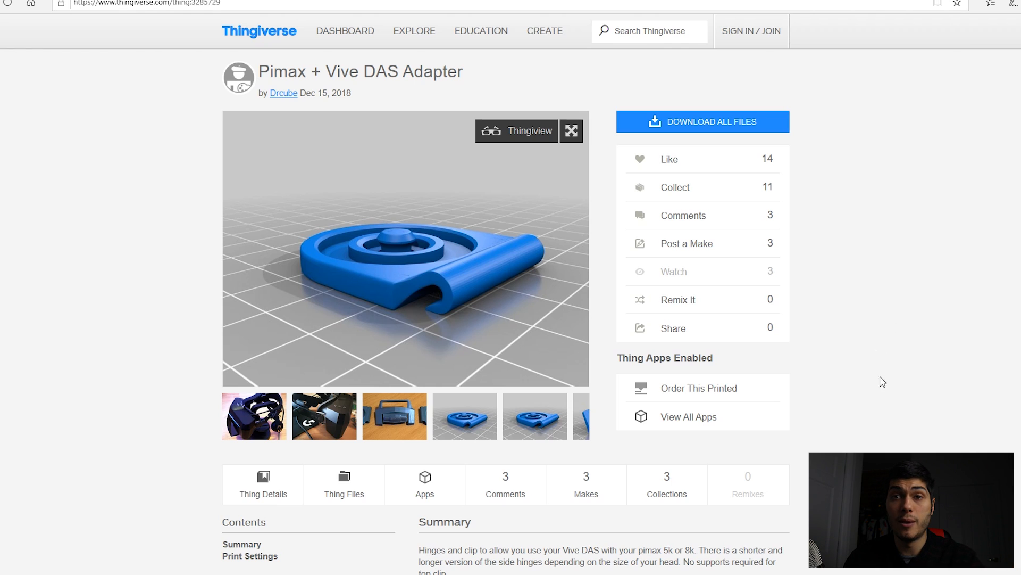
{"action": "scroll", "scroll_direction": "down", "scroll_amount": 3}
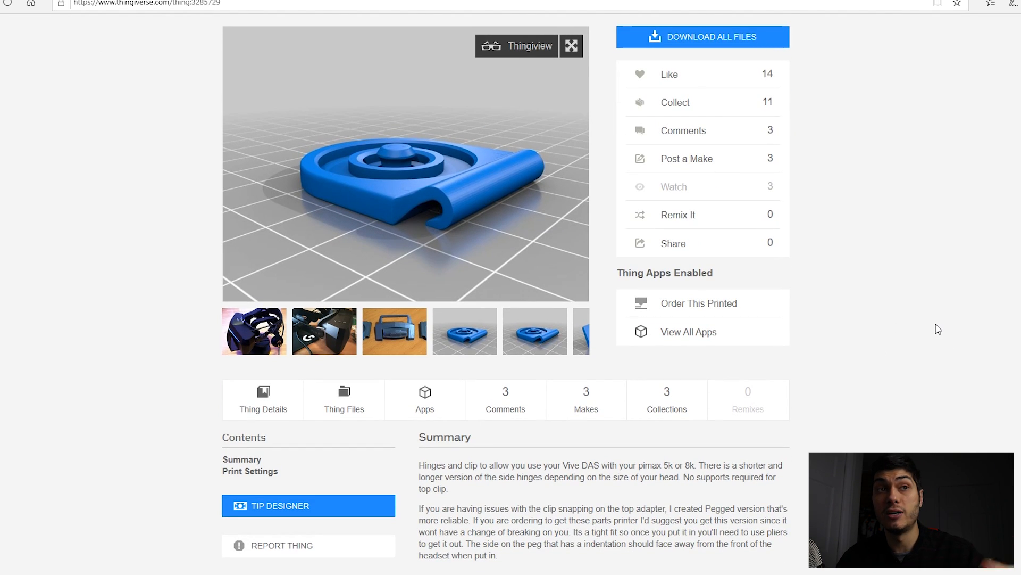
{"action": "scroll", "scroll_direction": "down", "scroll_amount": 3}
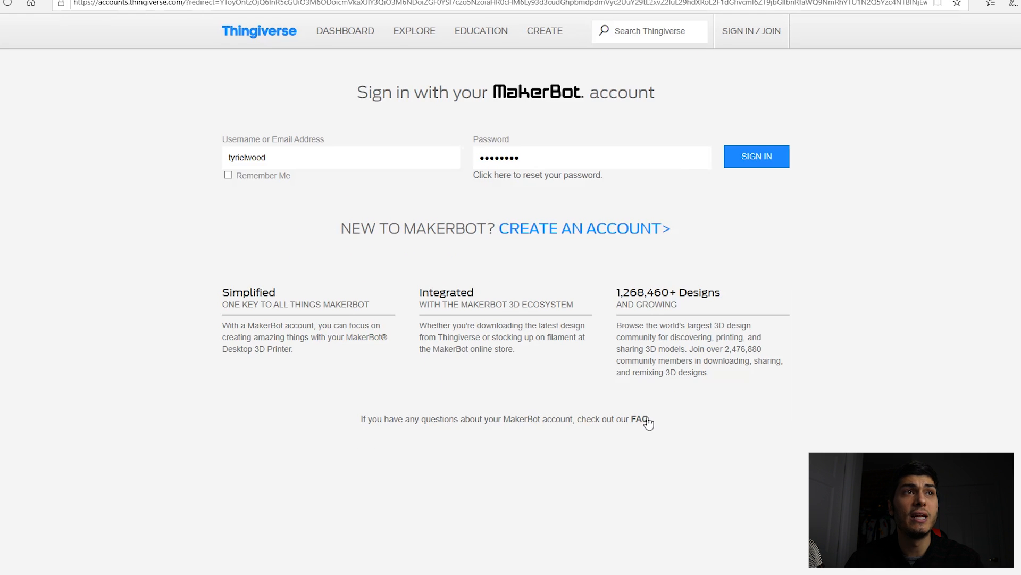
- Sign in to the MakerBot account with the entered credentials
{"action": "left_click", "coordinate": [756, 156]}
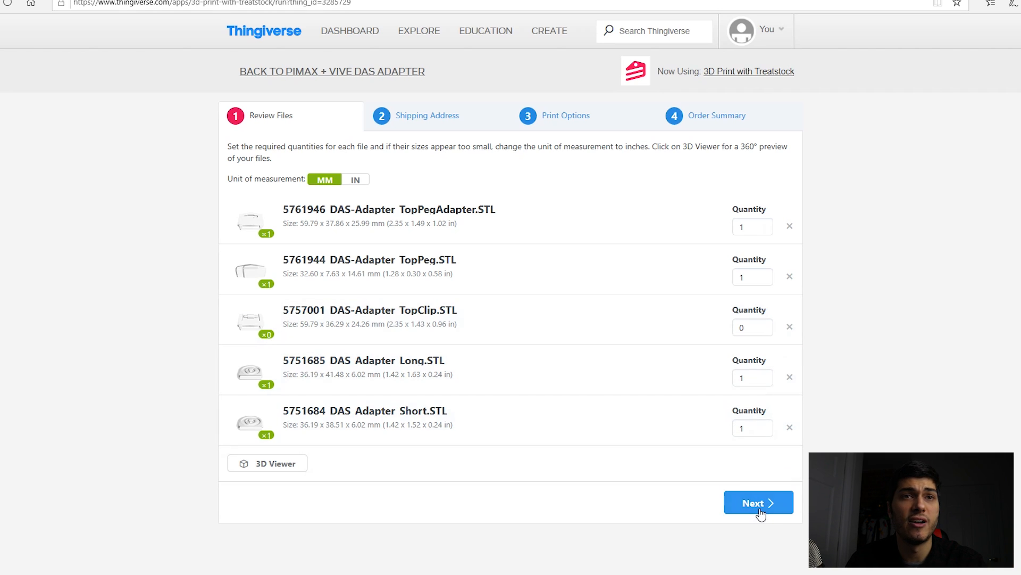
- Continue past file review, add a shipping address, and proceed to print options
{"action": "left_click", "coordinate": [759, 502]}
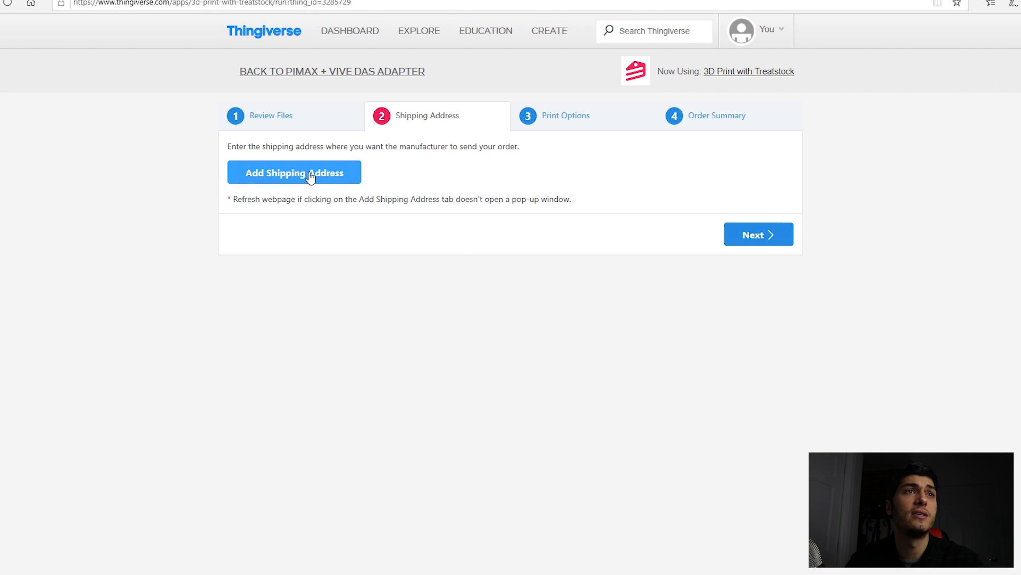
{"action": "left_click", "coordinate": [295, 172]}
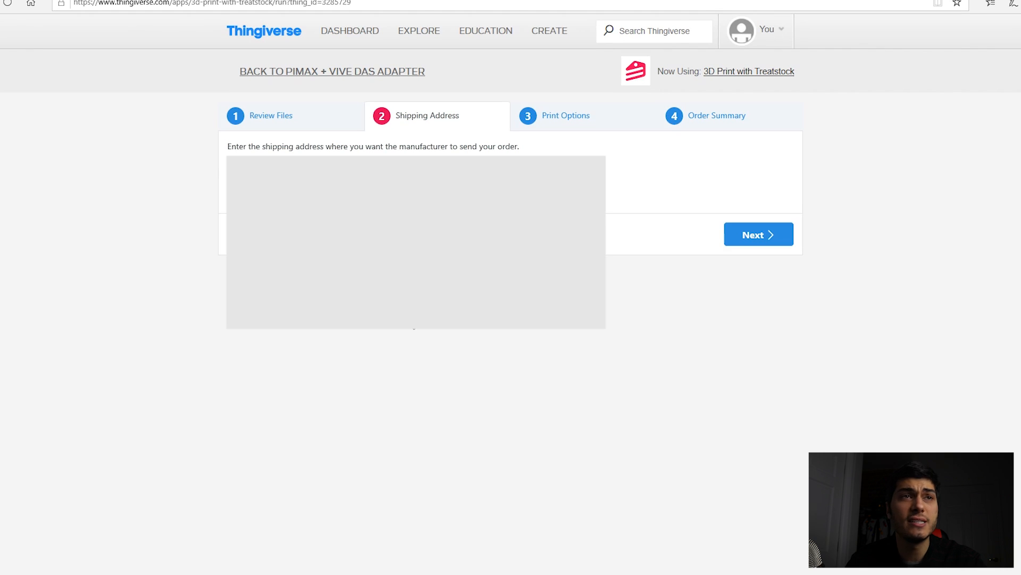
{"action": "left_click", "coordinate": [759, 234]}
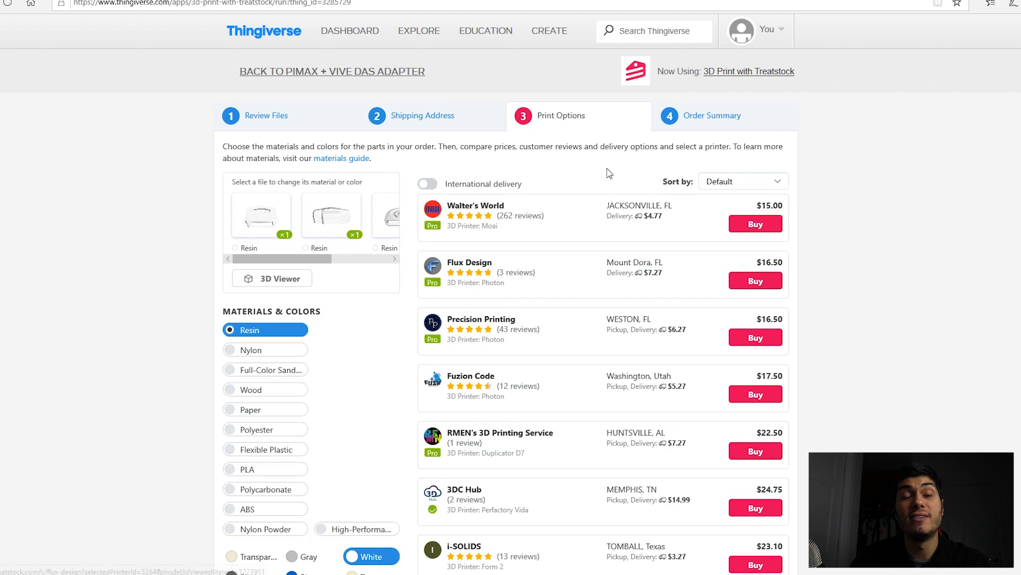
{"action": "mouse_move", "coordinate": [644, 296]}
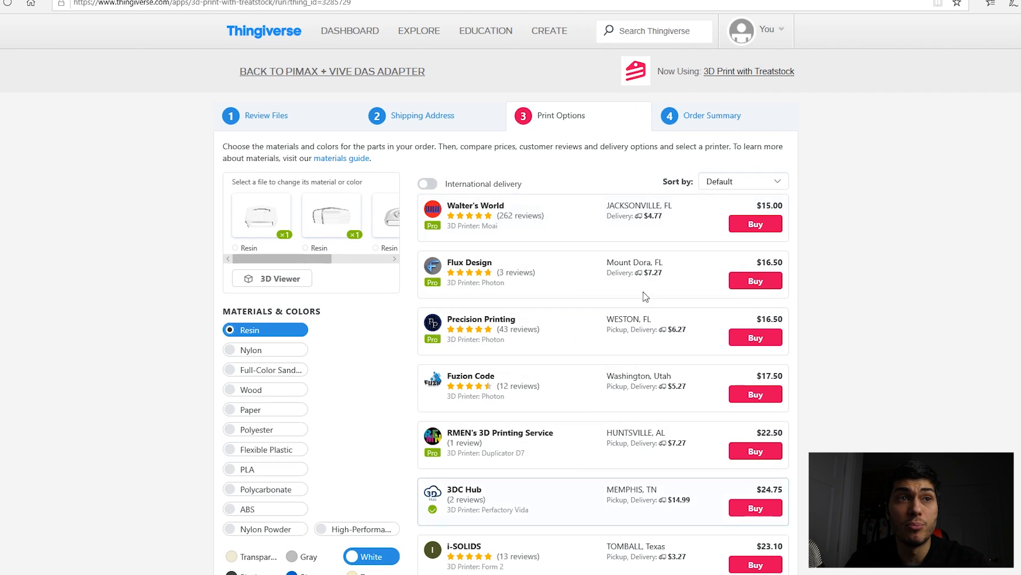
- Choose black PLA and buy from Kasza Printing at $5.84
{"action": "left_click", "coordinate": [230, 469]}
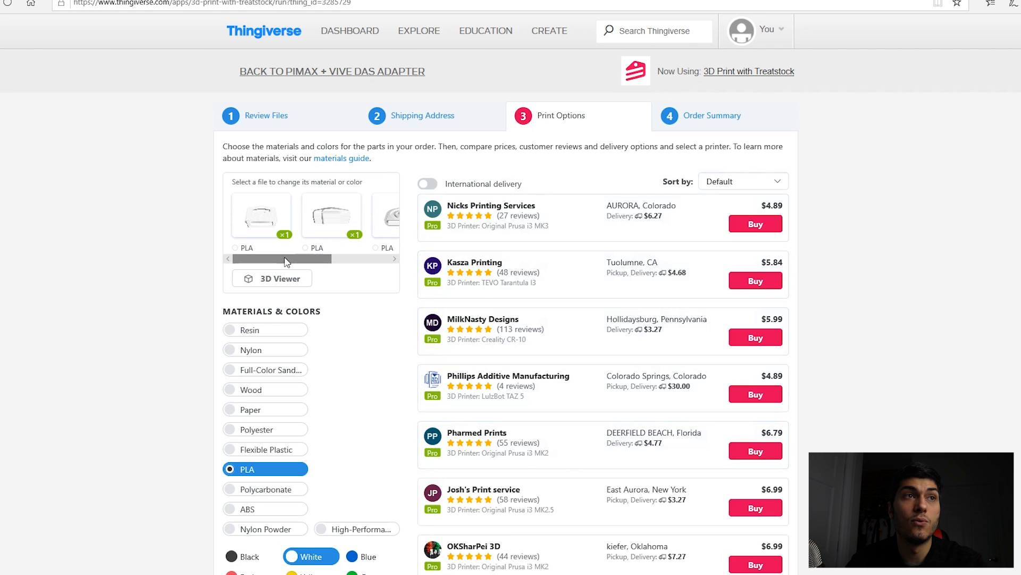
{"action": "scroll", "scroll_direction": "down", "scroll_amount": 3}
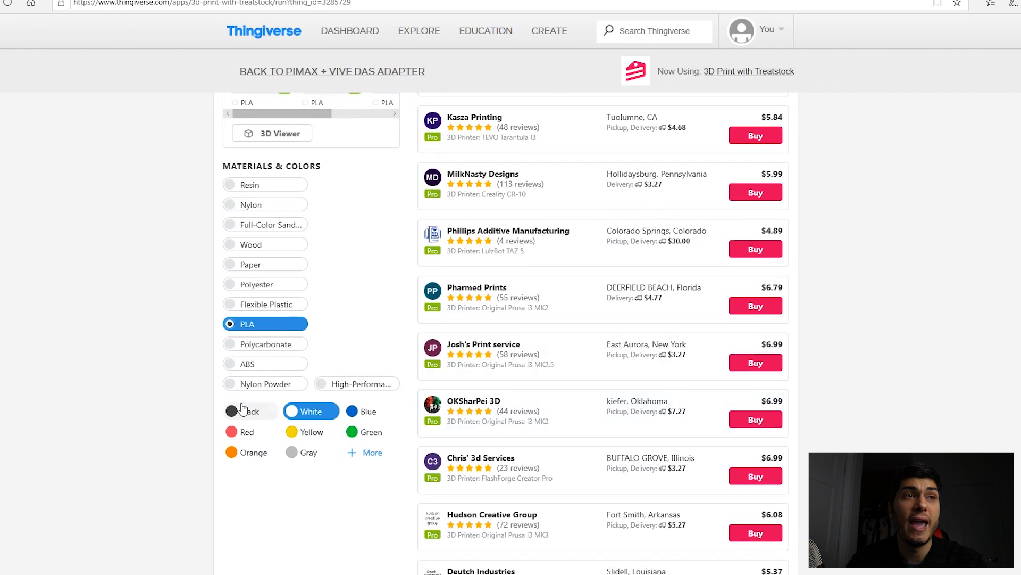
{"action": "left_click", "coordinate": [248, 411]}
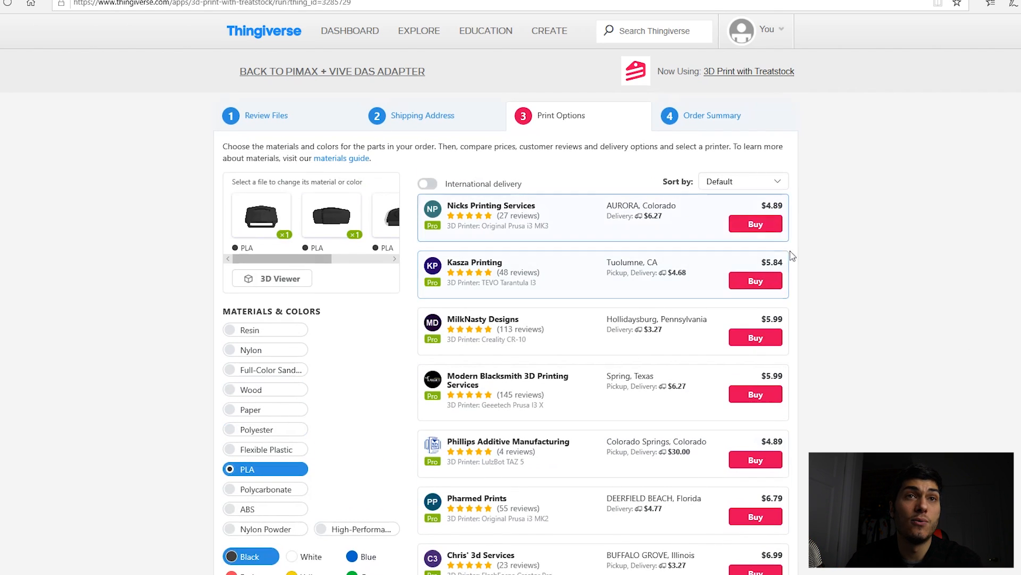
{"action": "left_click", "coordinate": [756, 281]}
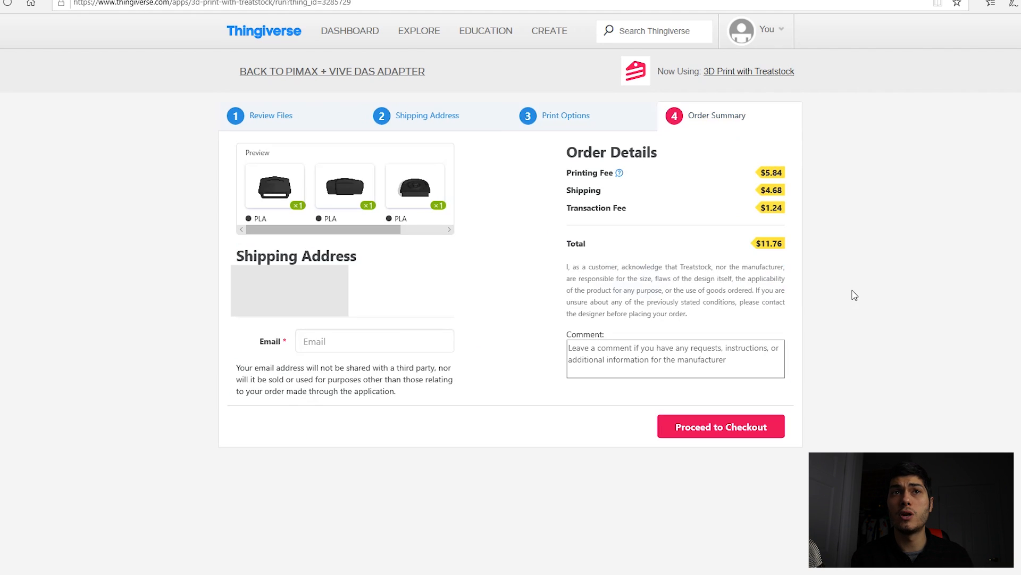
- Type the comment 'infill 90% ple' on the order summary
{"action": "left_click", "coordinate": [664, 363]}
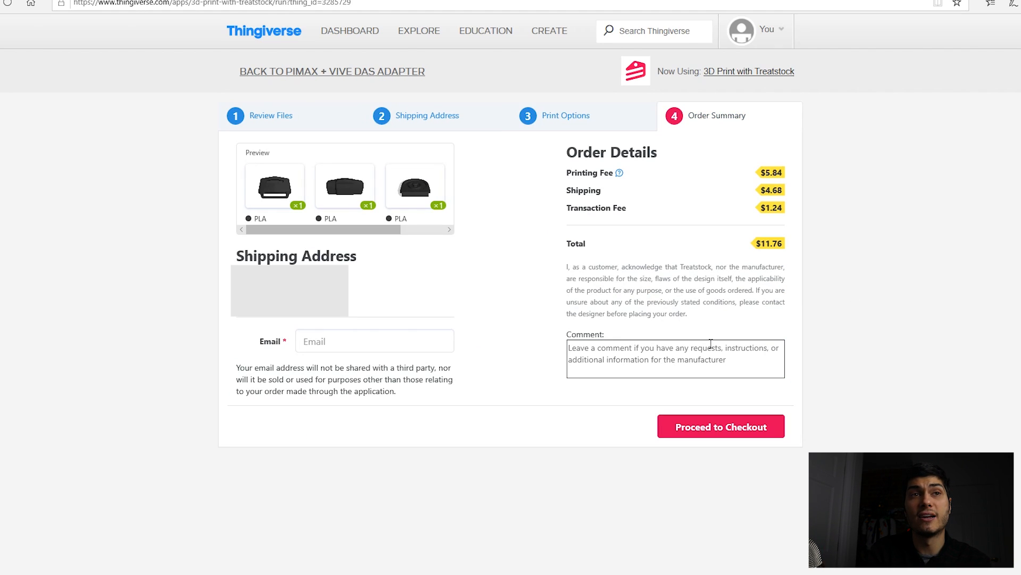
{"action": "type", "text": "infill"}
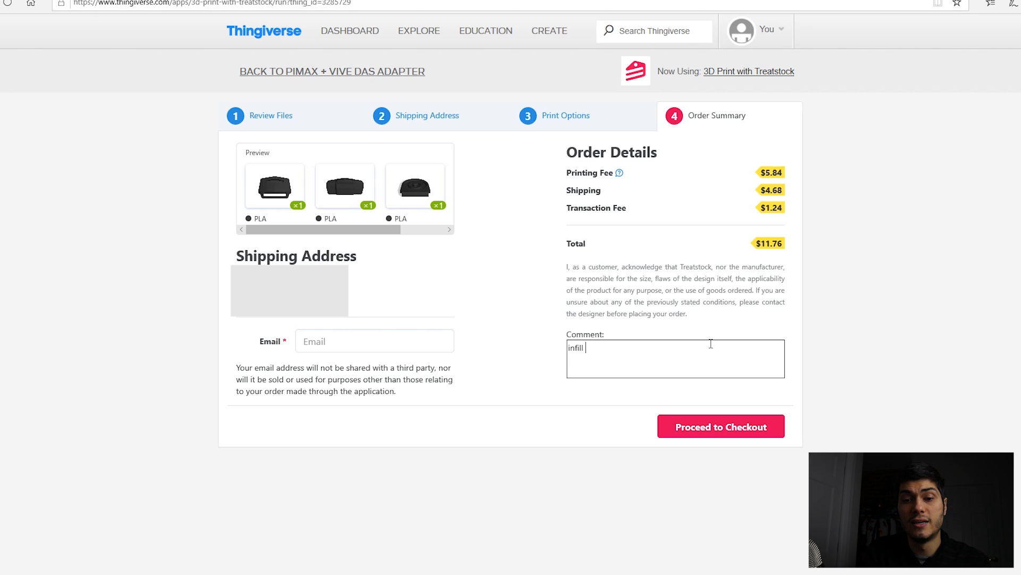
{"action": "type", "text": "90% ppl"}
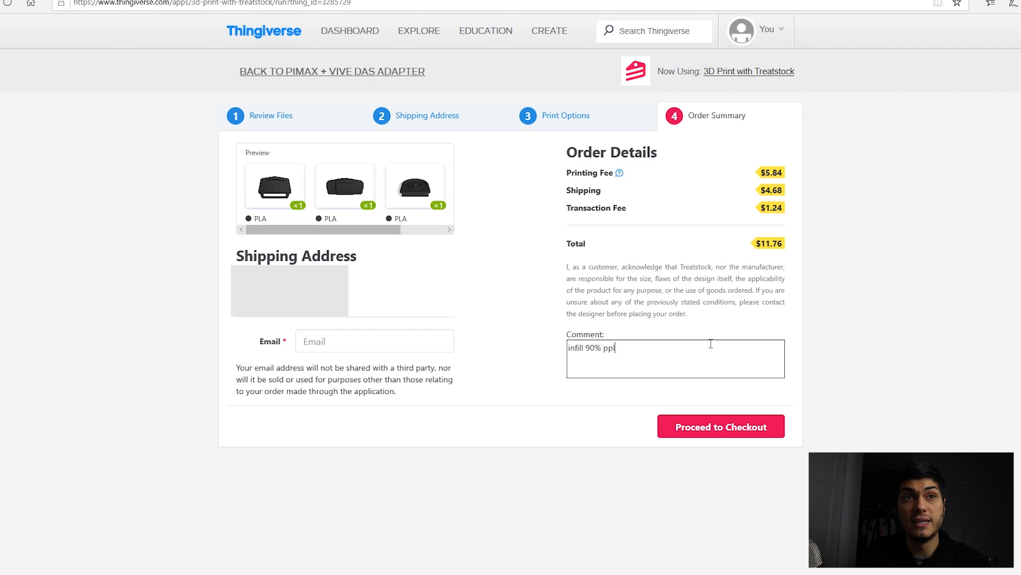
{"action": "type", "text": "le"}
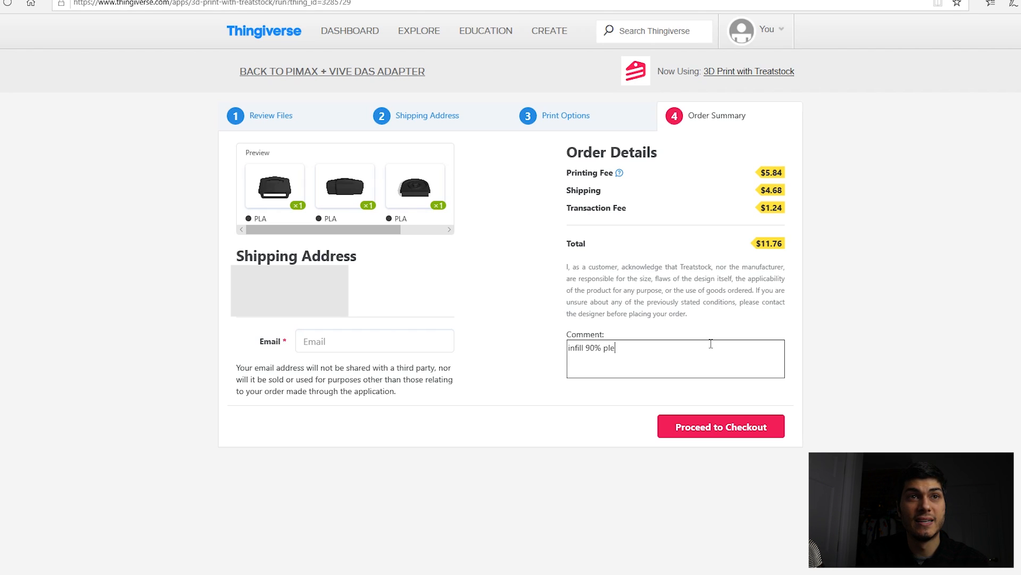